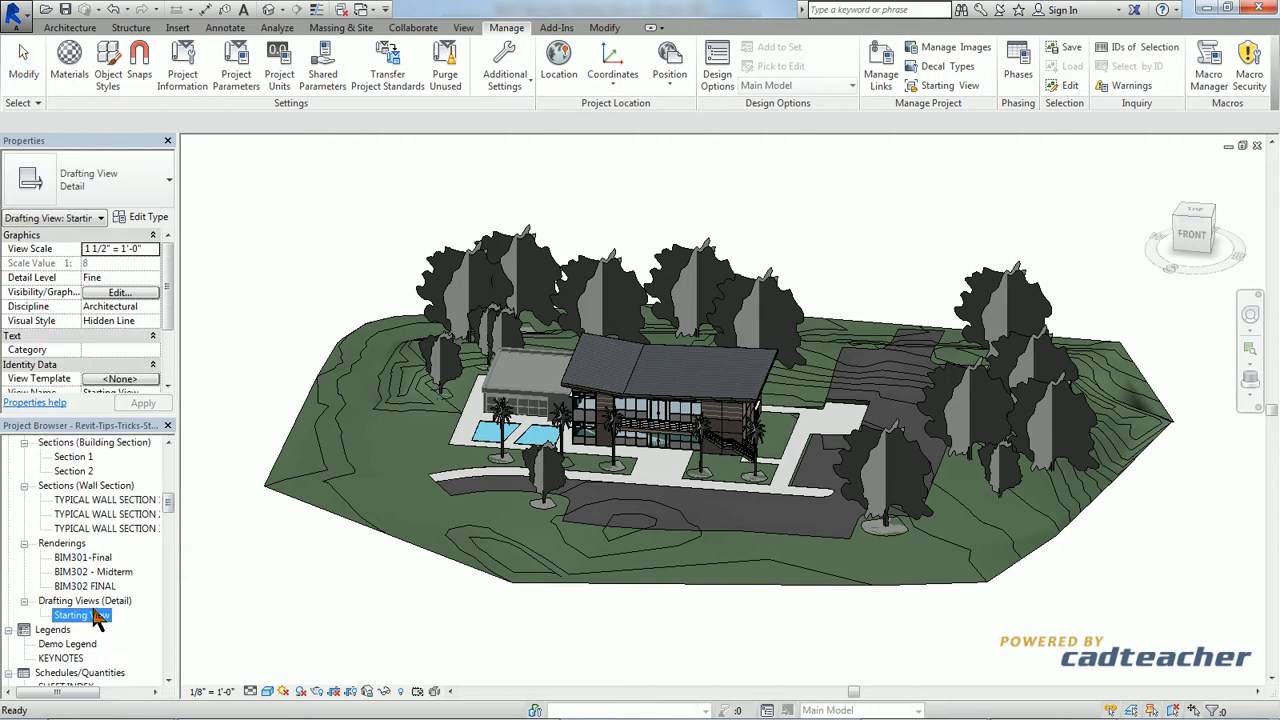
mouse_move(96, 624)
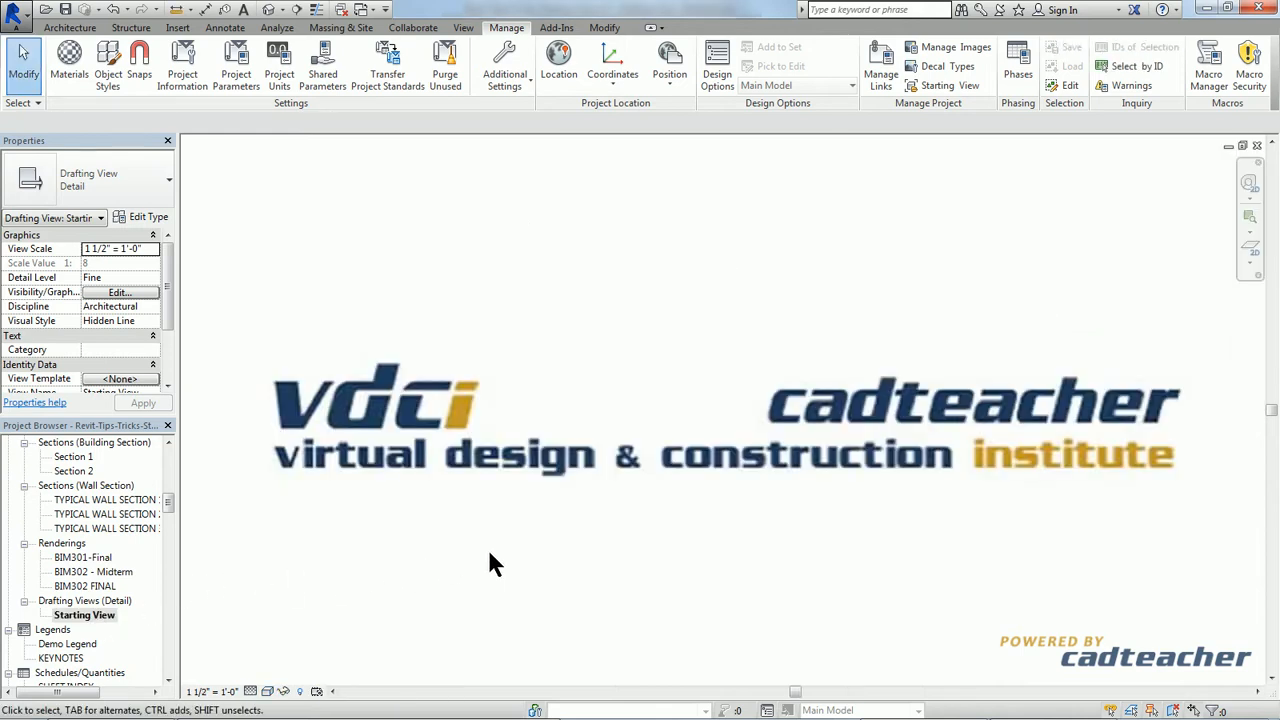
mouse_move(568, 536)
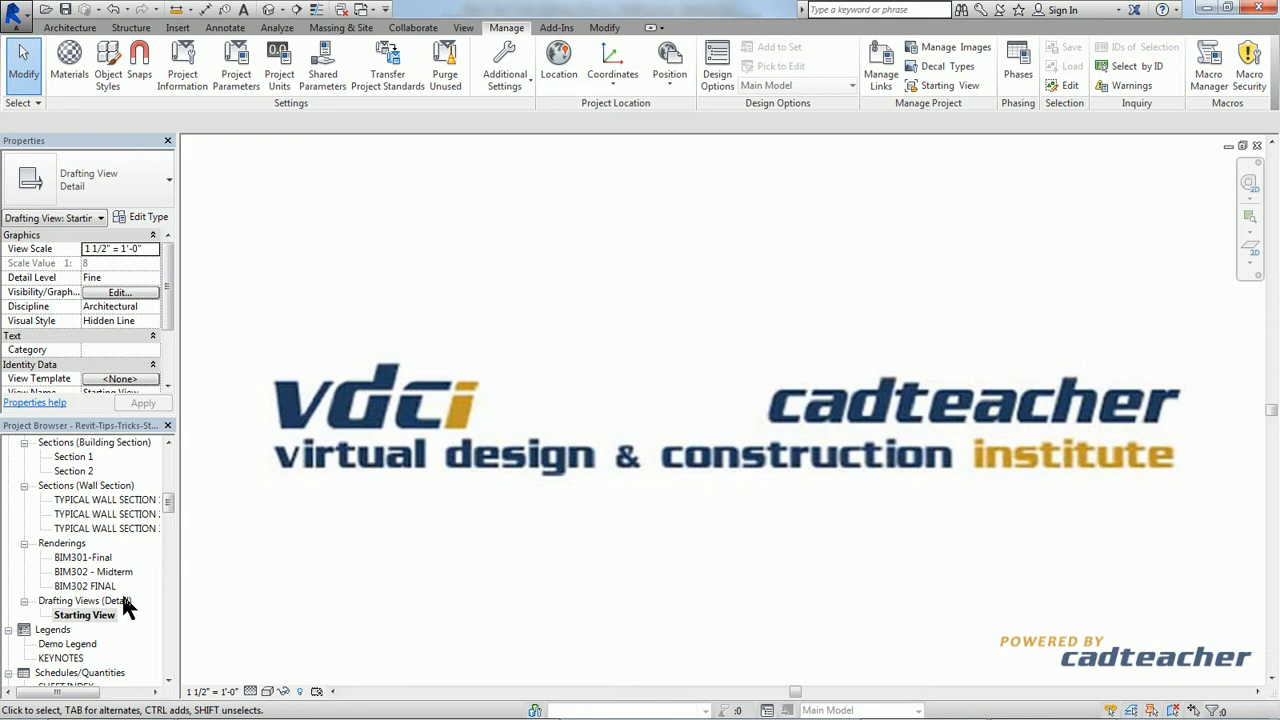
mouse_move(464, 28)
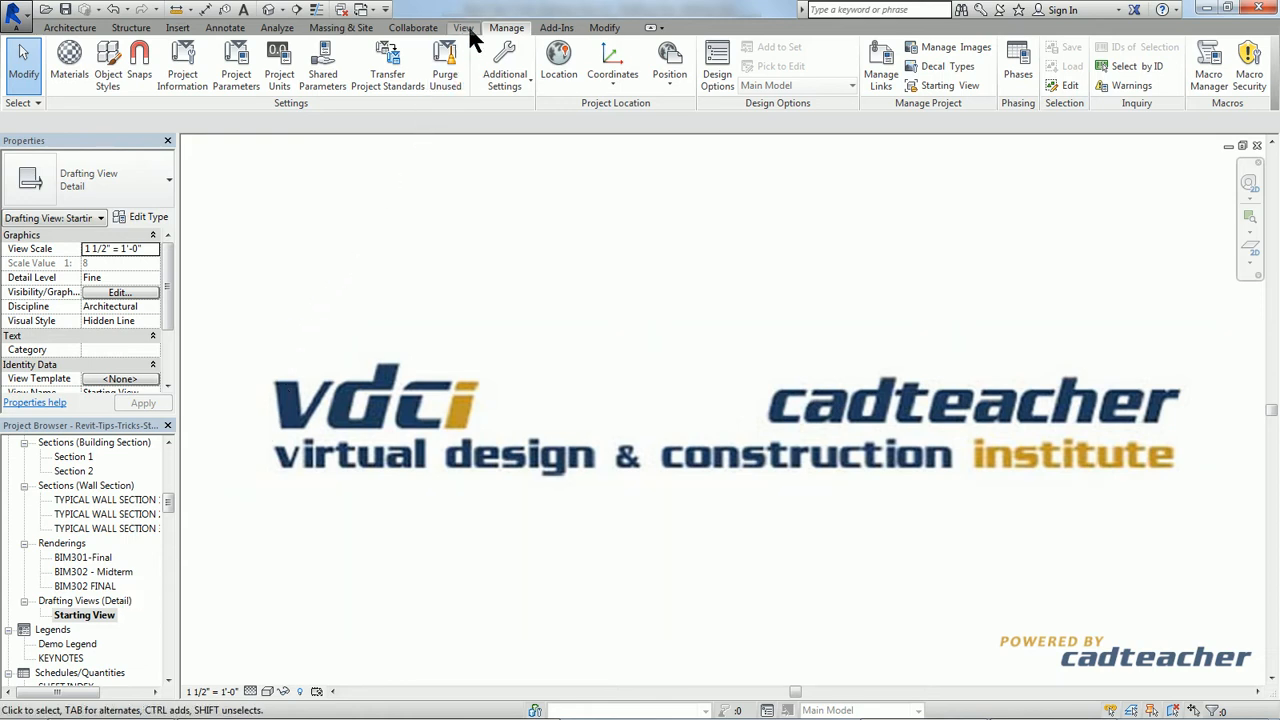
Step: Create a blank drafting view named 'Starting View - 2' from the View ribbon
click(464, 28)
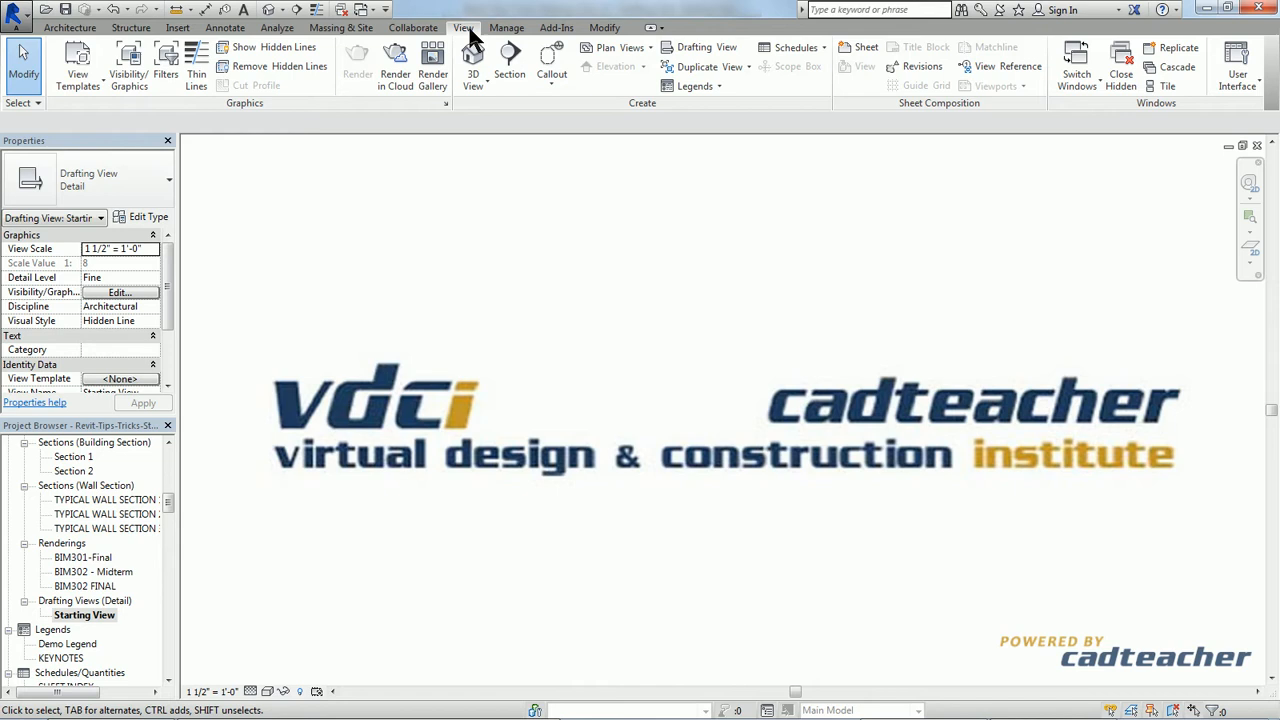
mouse_move(704, 48)
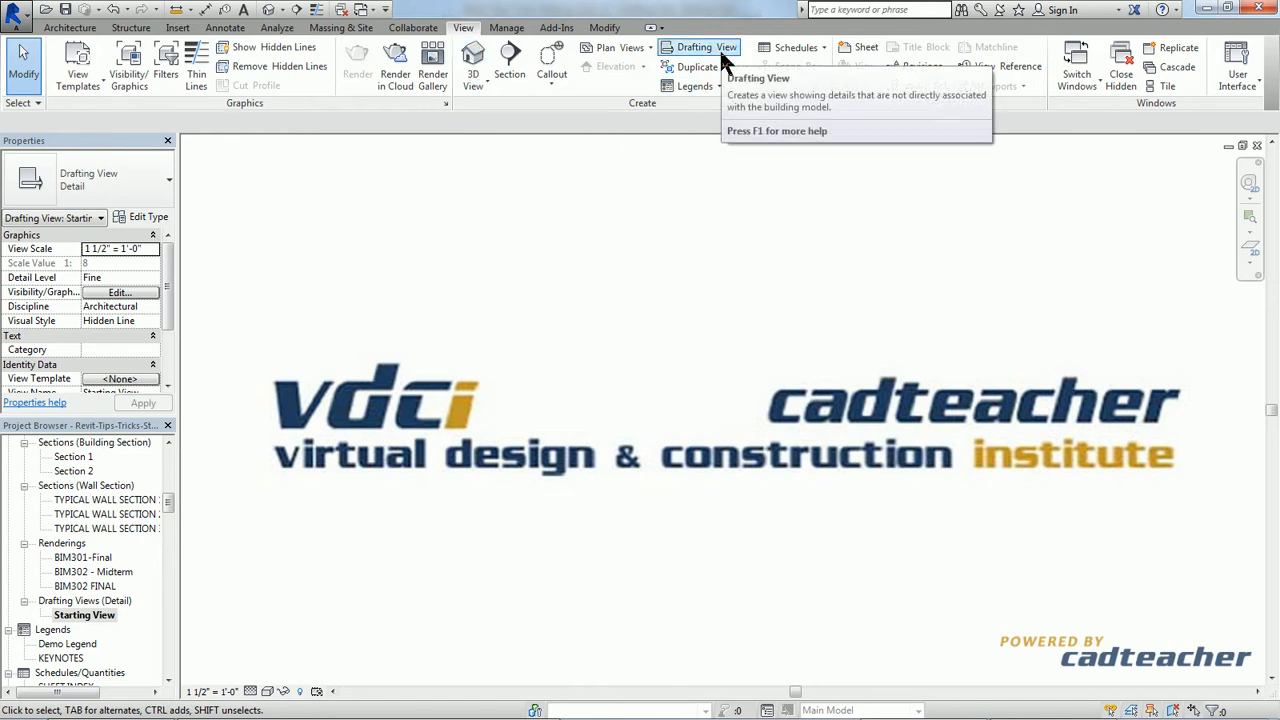
click(706, 48)
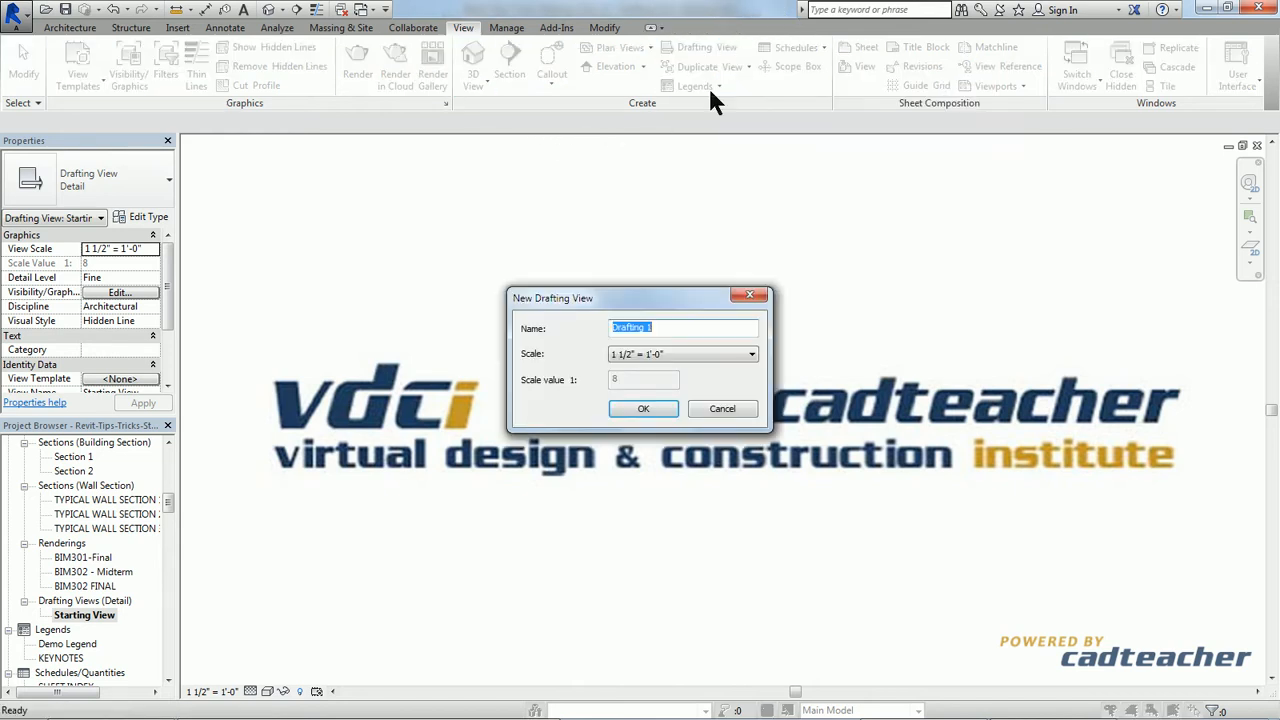
text(S)
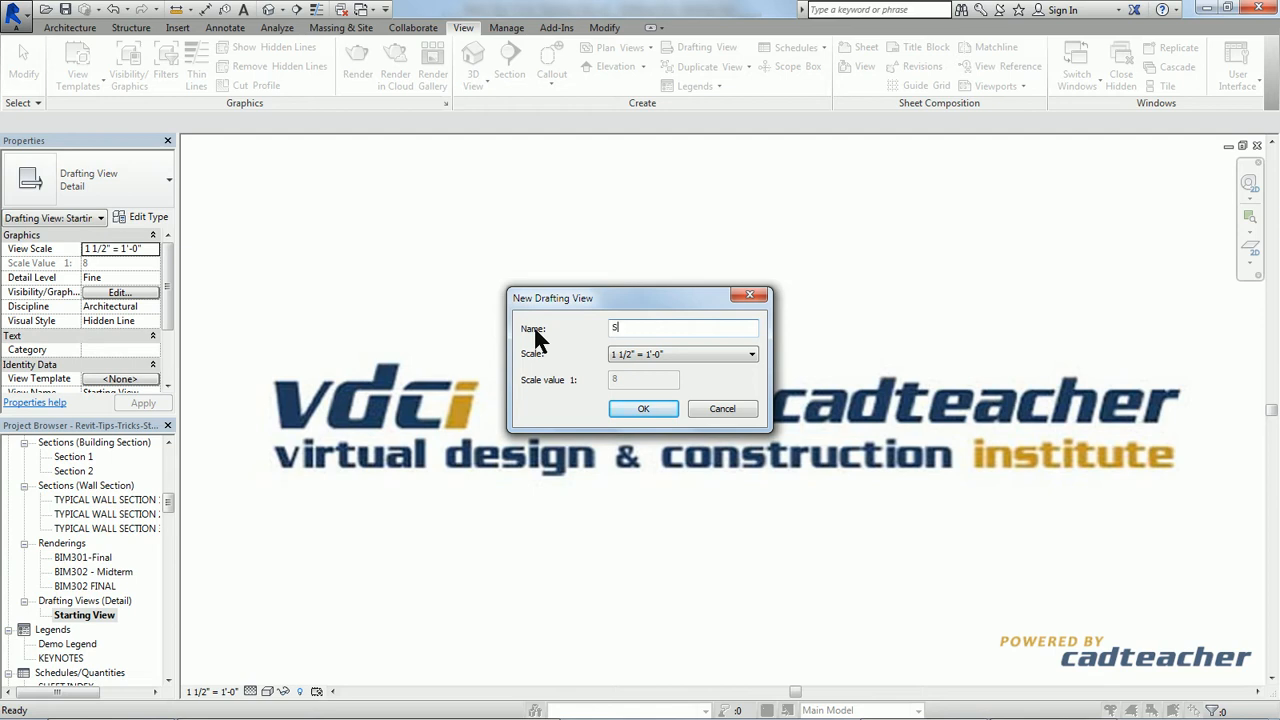
text(tarn)
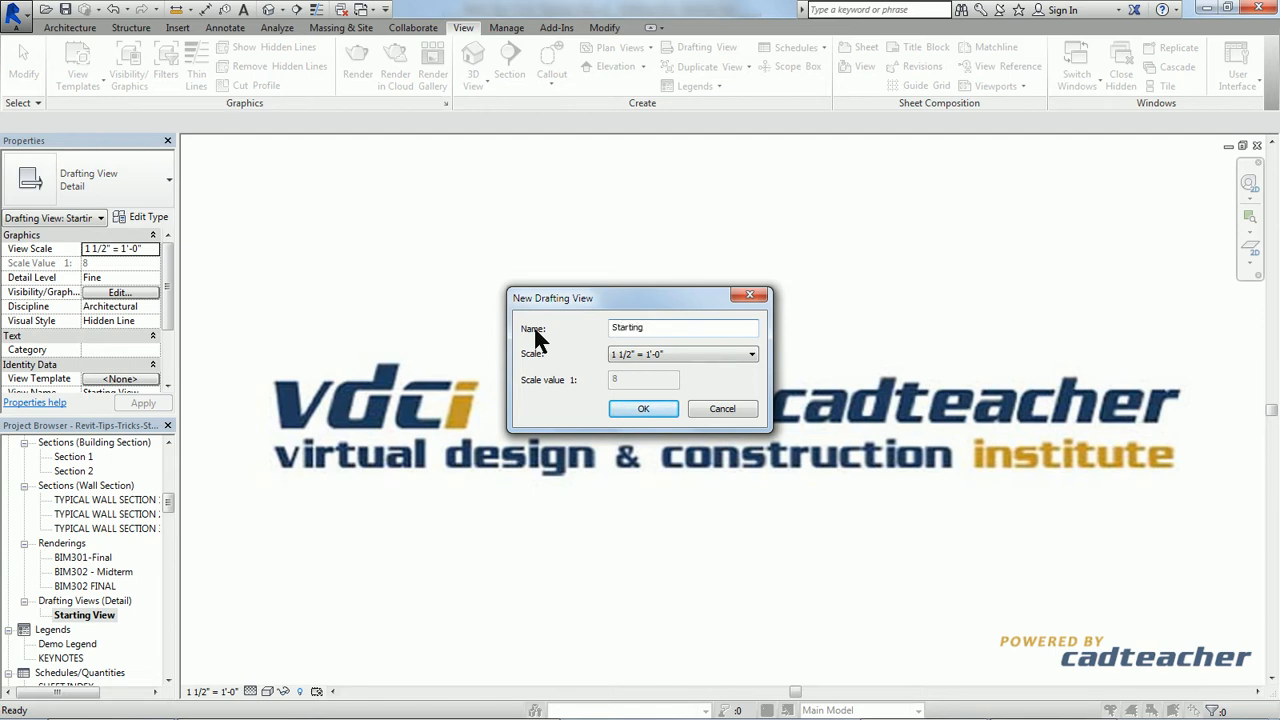
text(Starting View - 2)
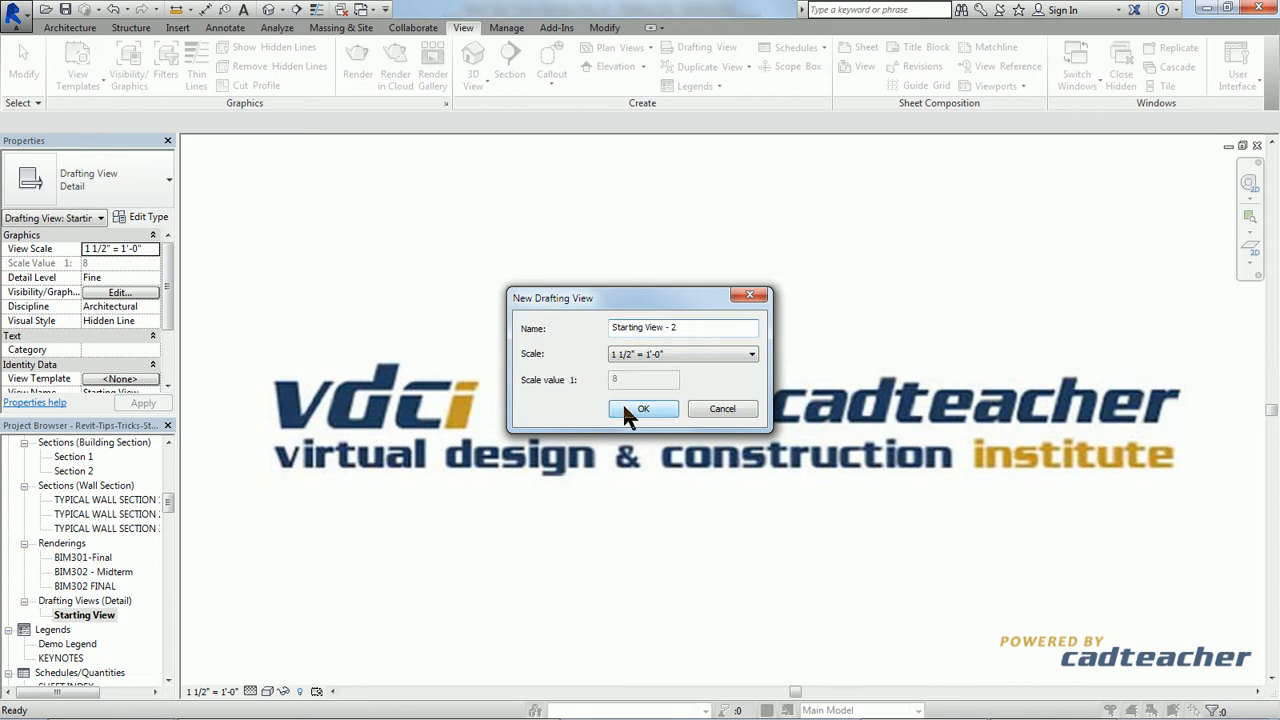
click(644, 408)
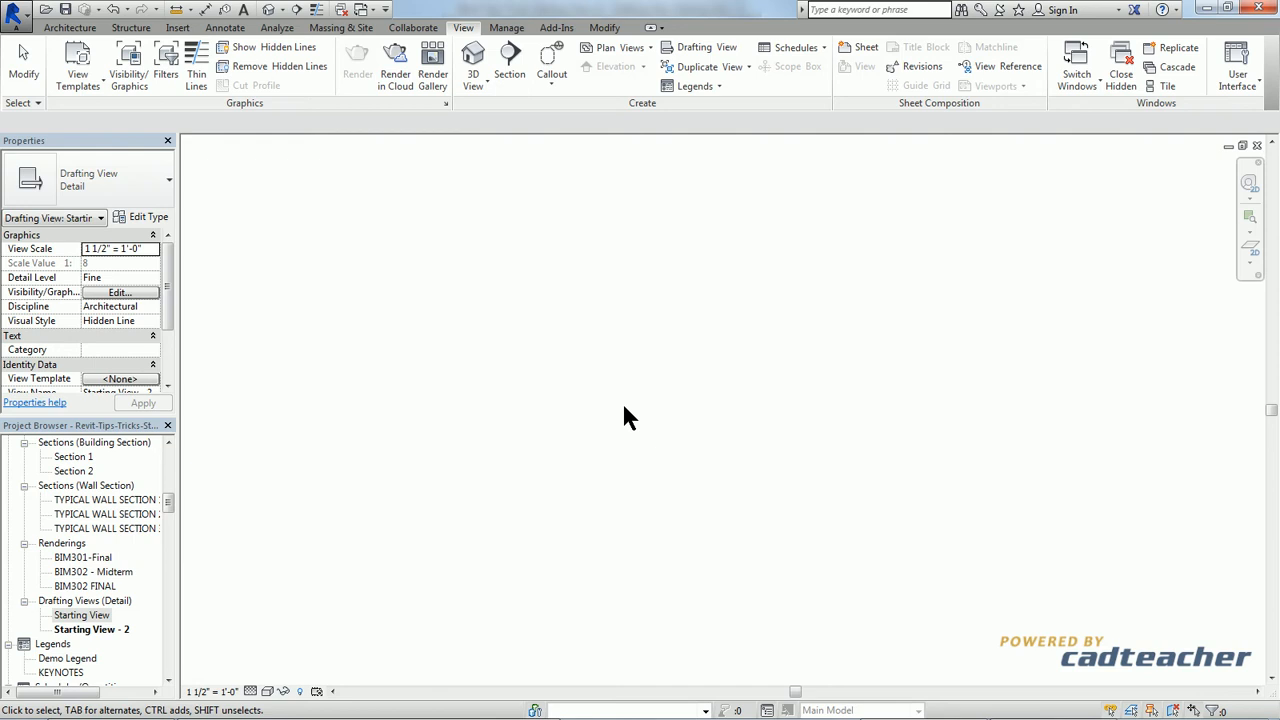
mouse_move(336, 114)
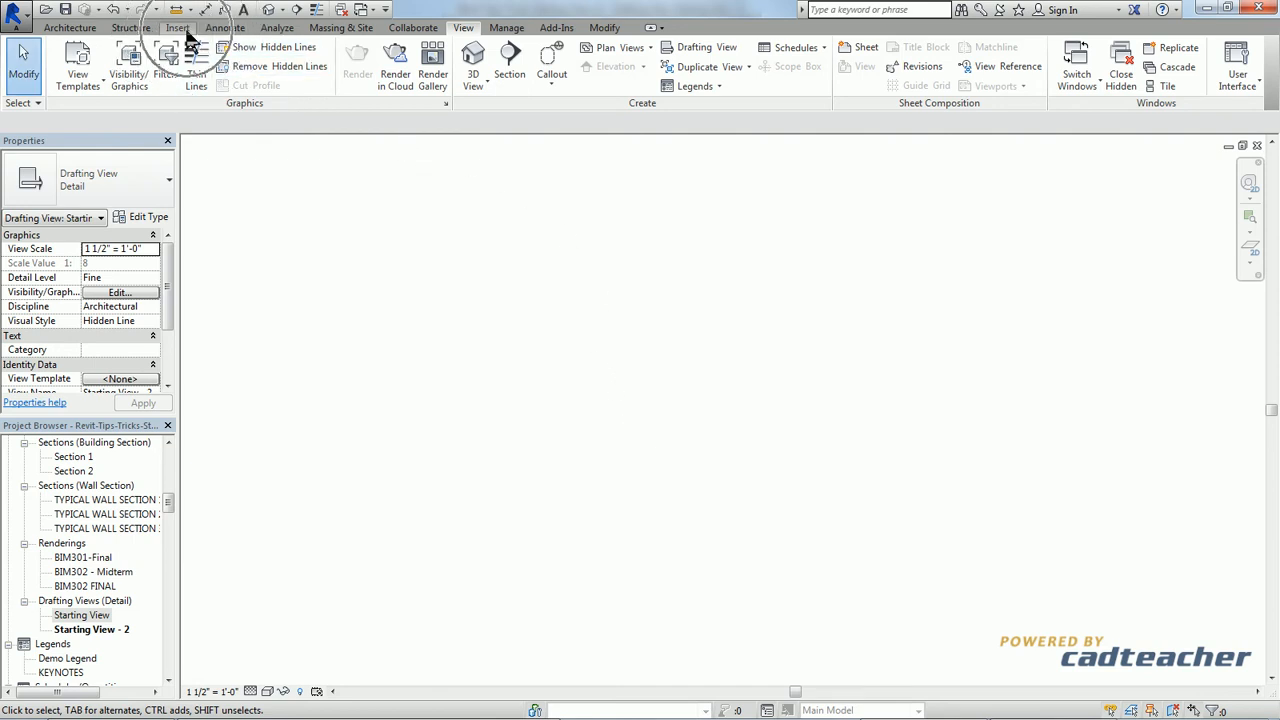
Step: Show the Insert ribbon tools for images and content over the blank drafting view
click(176, 28)
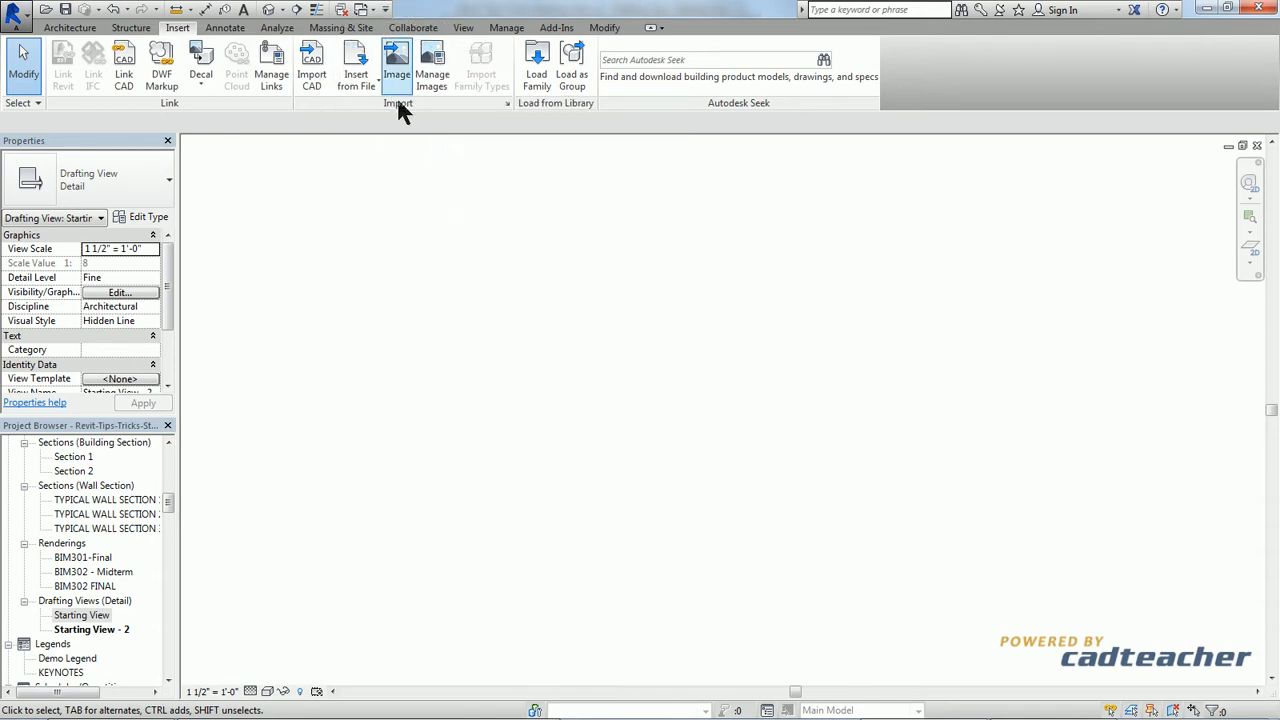
mouse_move(340, 516)
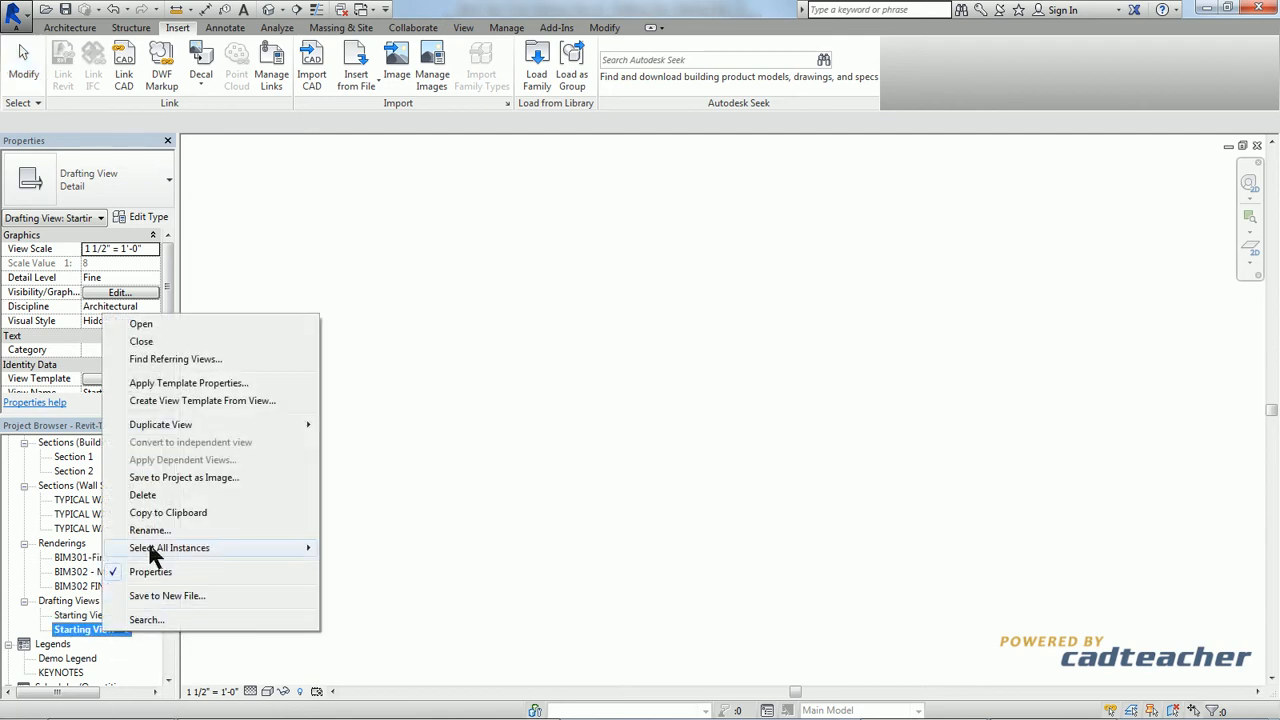
Step: Delete the blank 'Starting View - 2' drafting view from the Project Browser
click(140, 324)
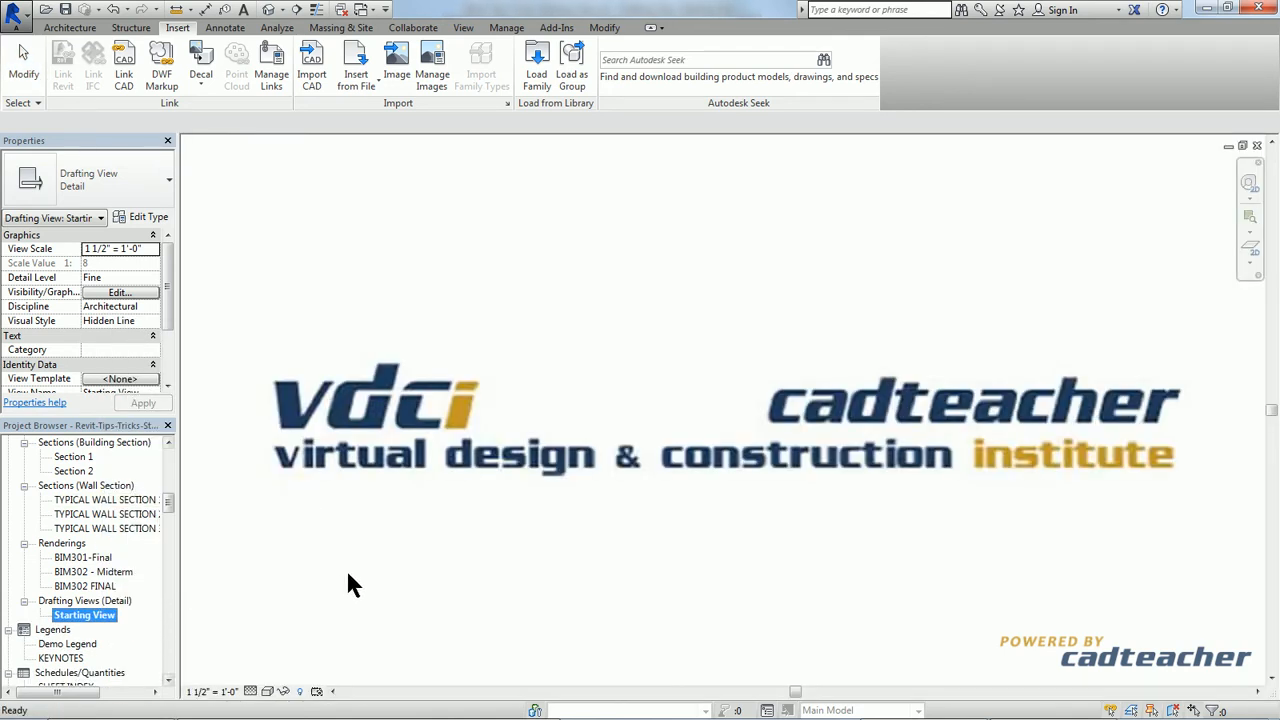
mouse_move(504, 556)
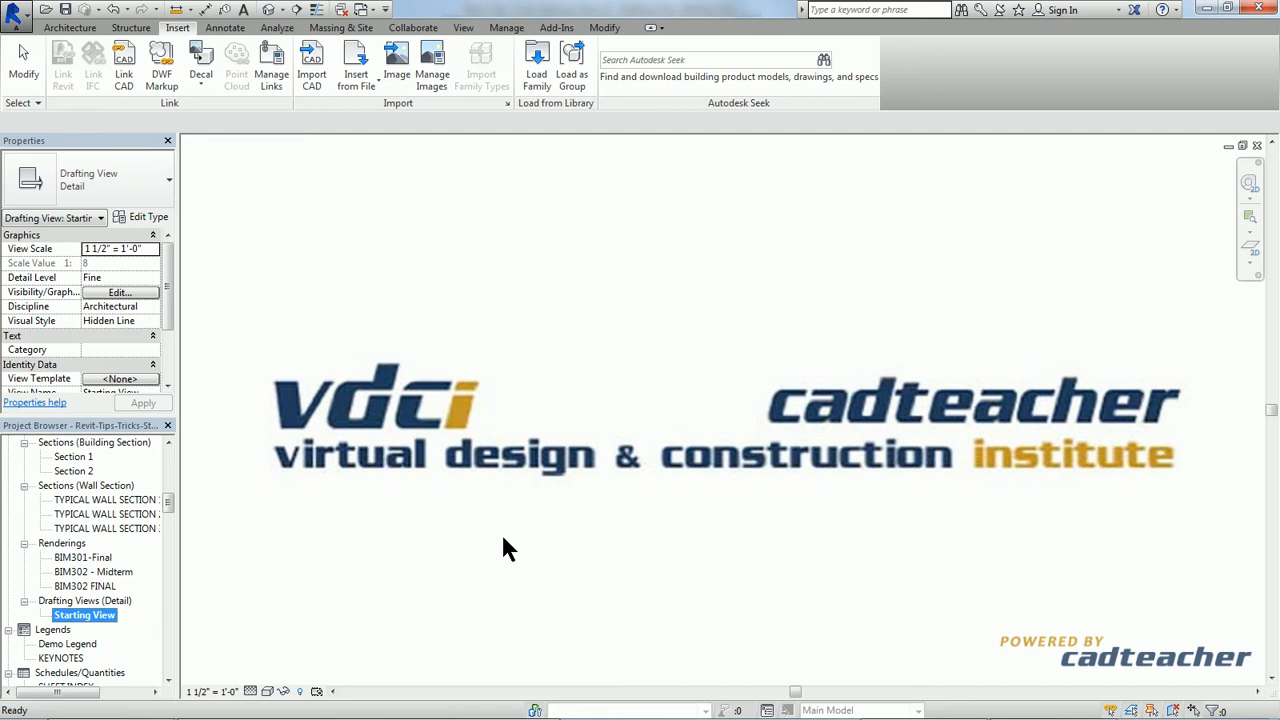
mouse_move(504, 304)
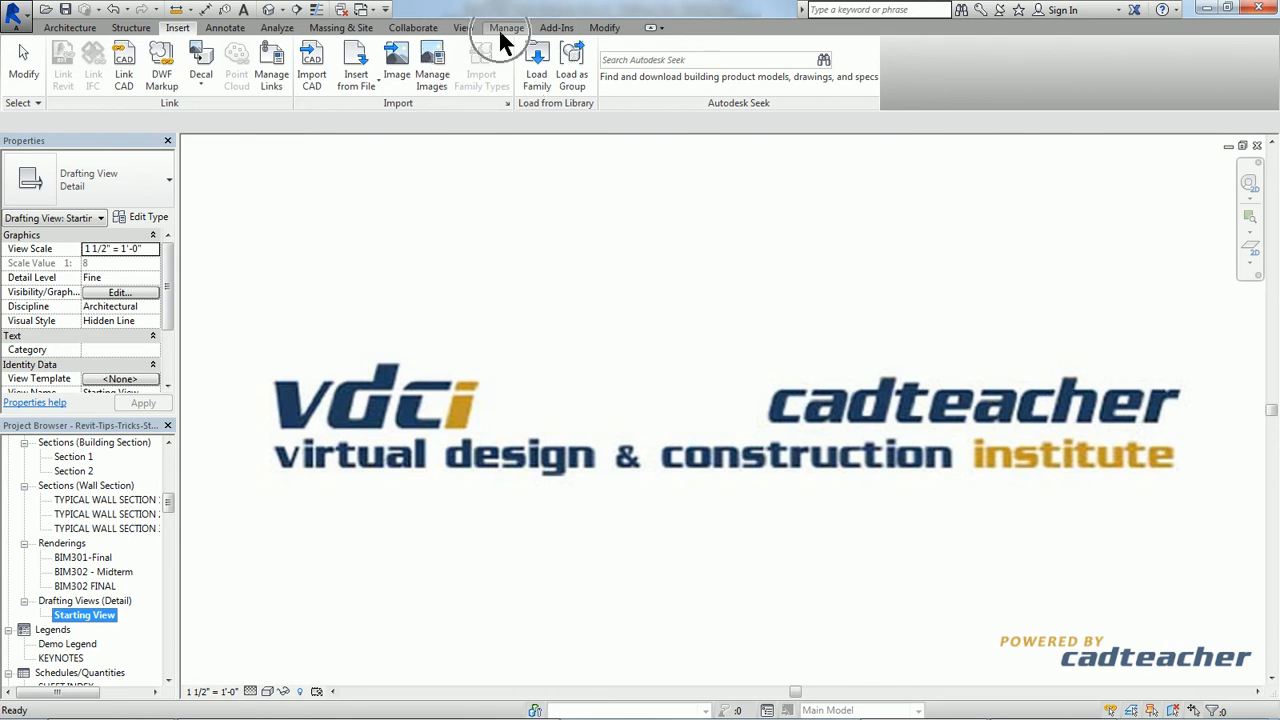
Step: Set 'Drafting View: Starting View' as the project's starting view via Manage > Starting View
click(506, 28)
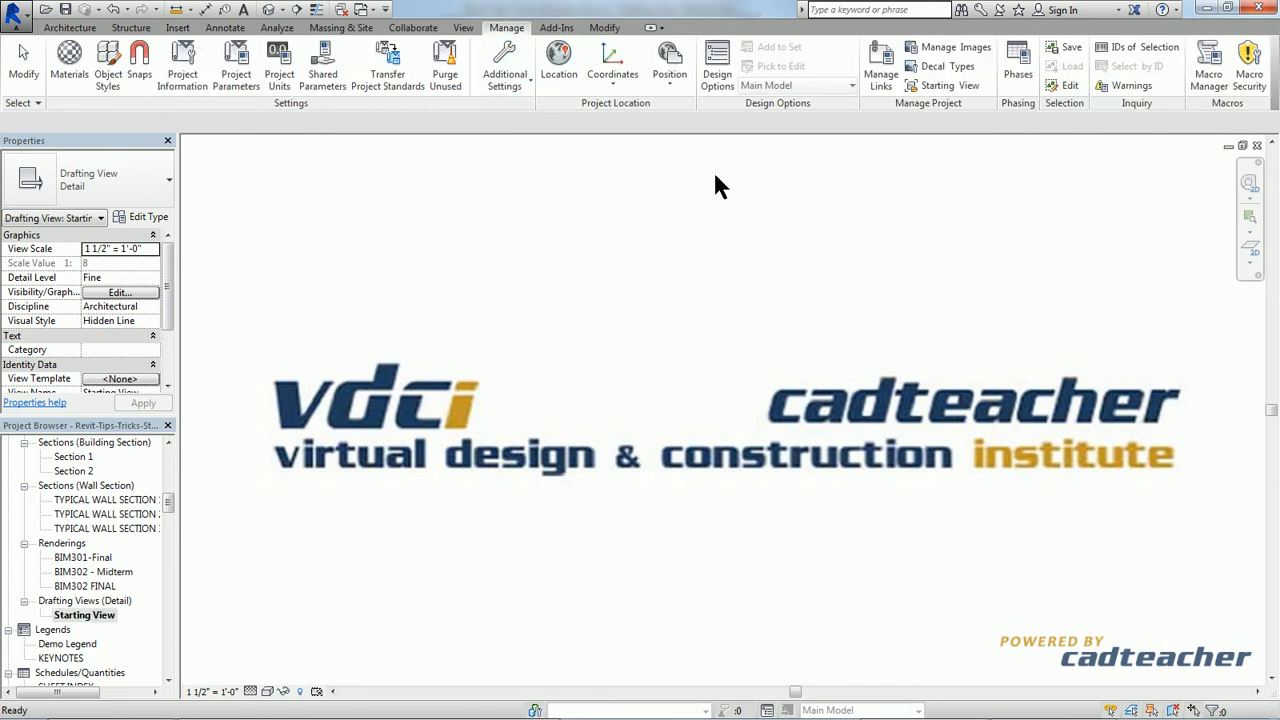
mouse_move(958, 108)
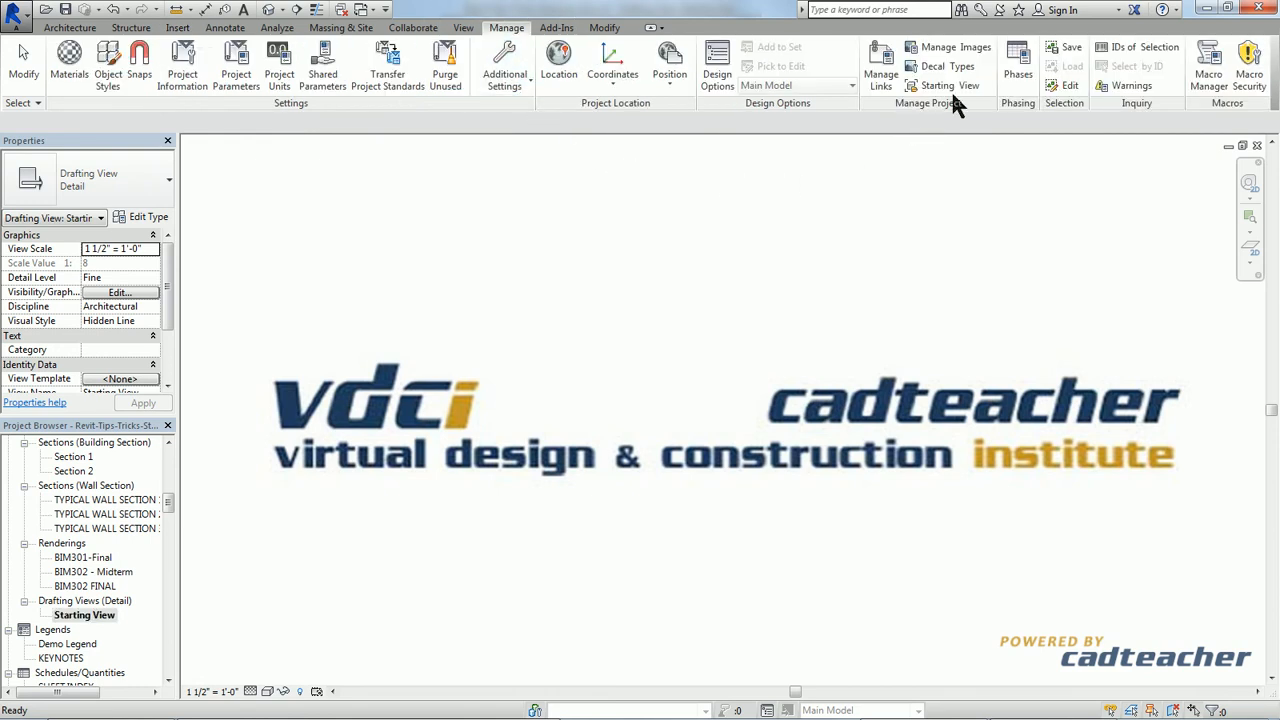
mouse_move(944, 84)
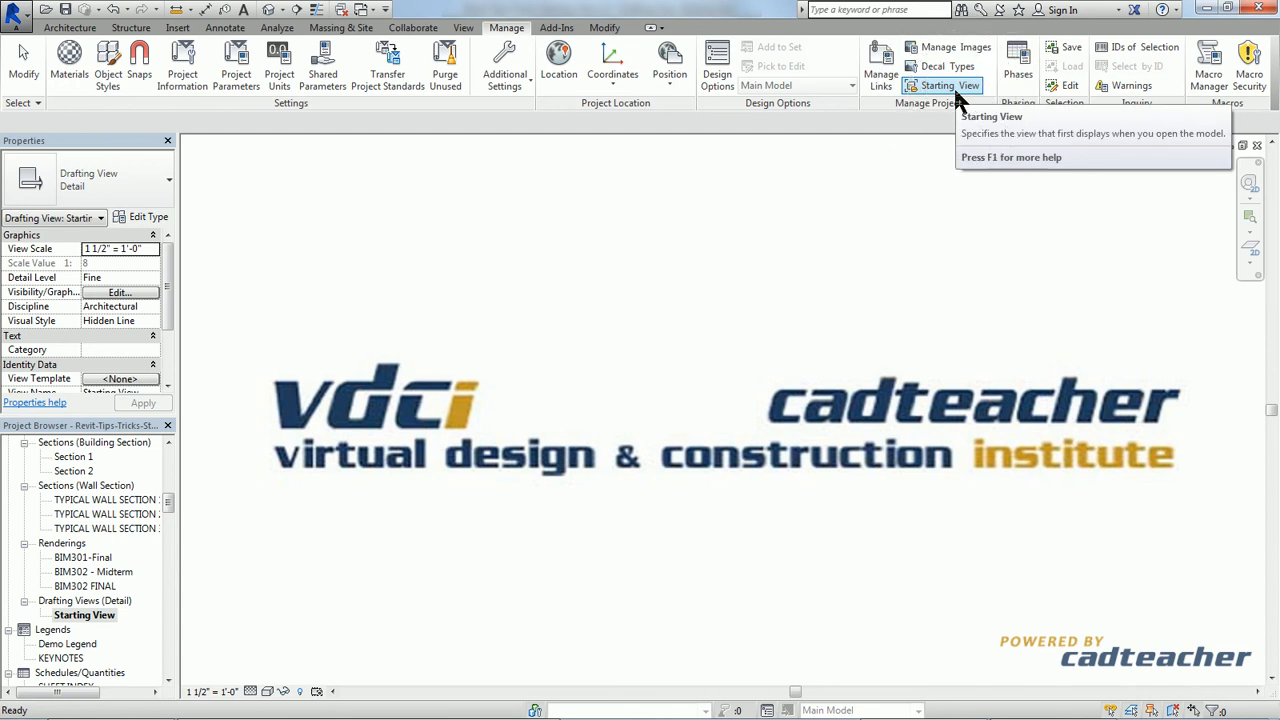
click(942, 84)
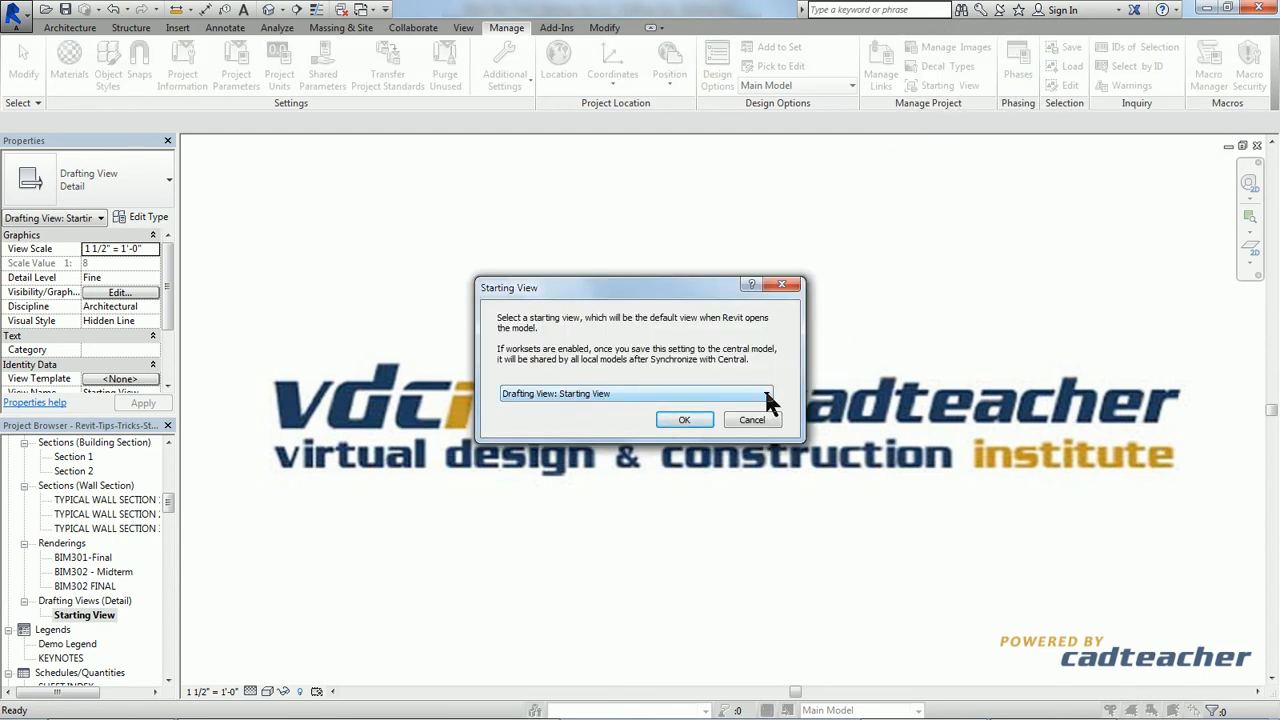
click(764, 392)
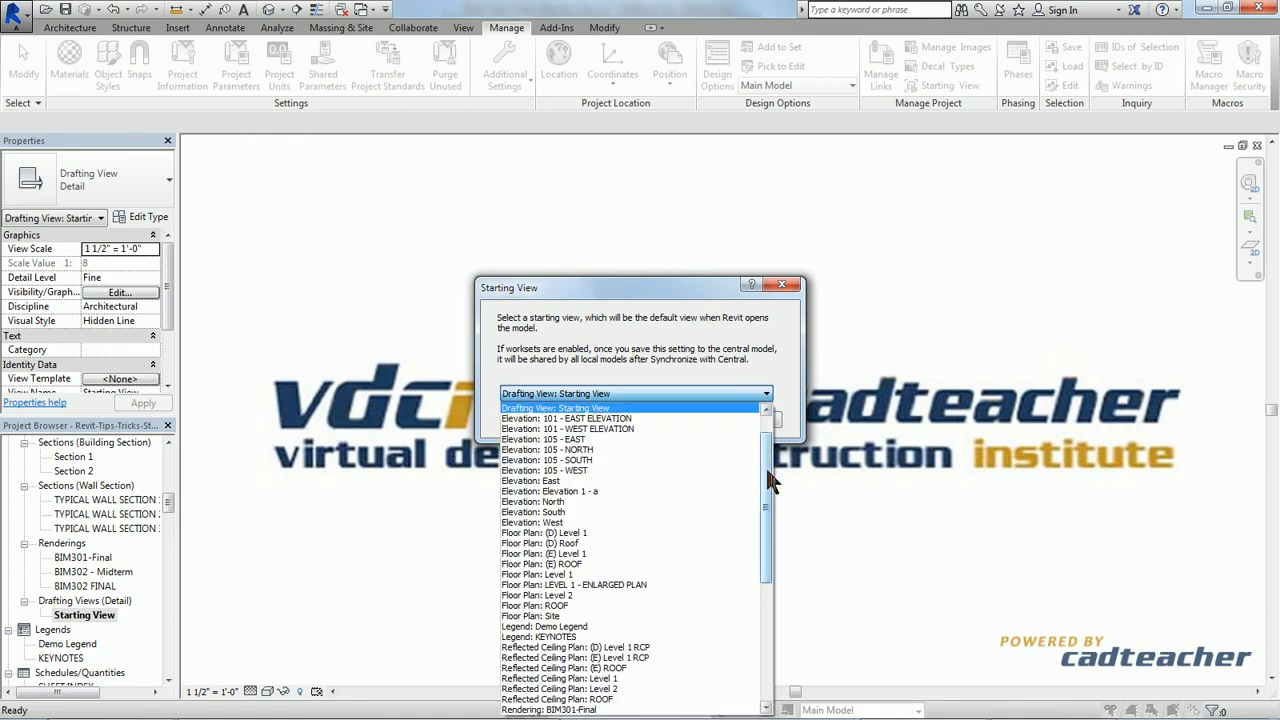
scroll(down, 3)
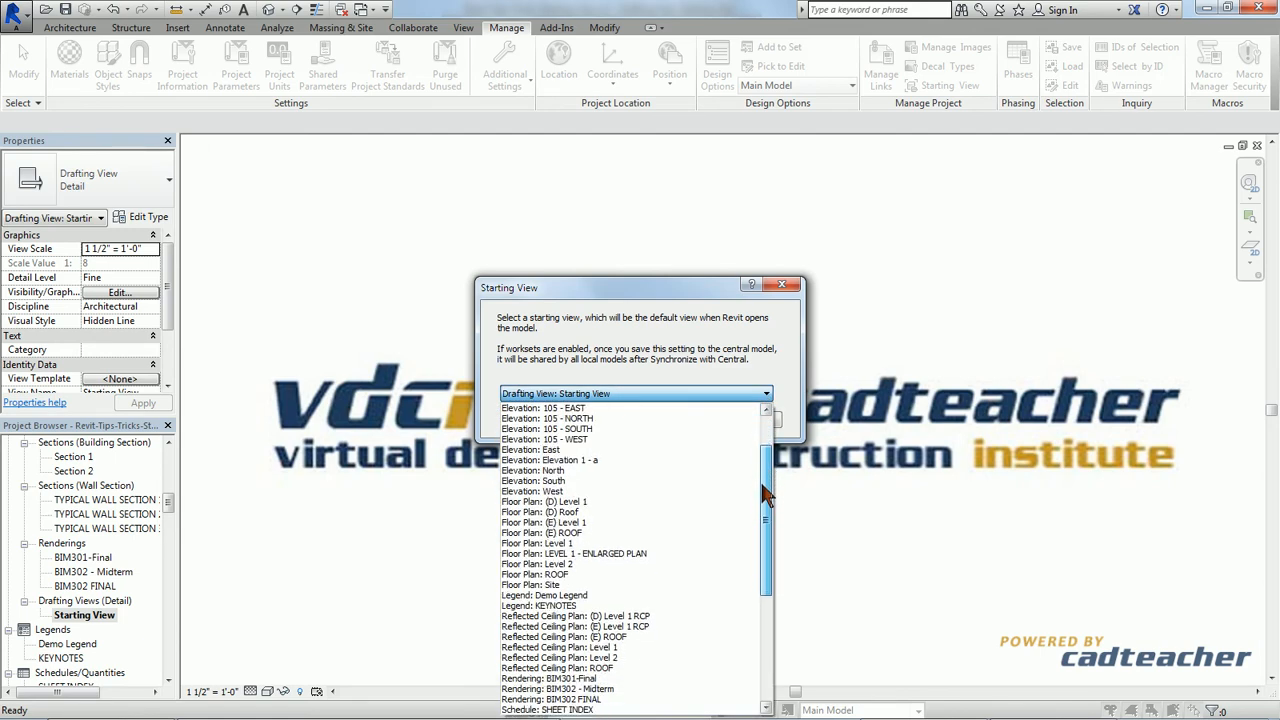
scroll(down, 3)
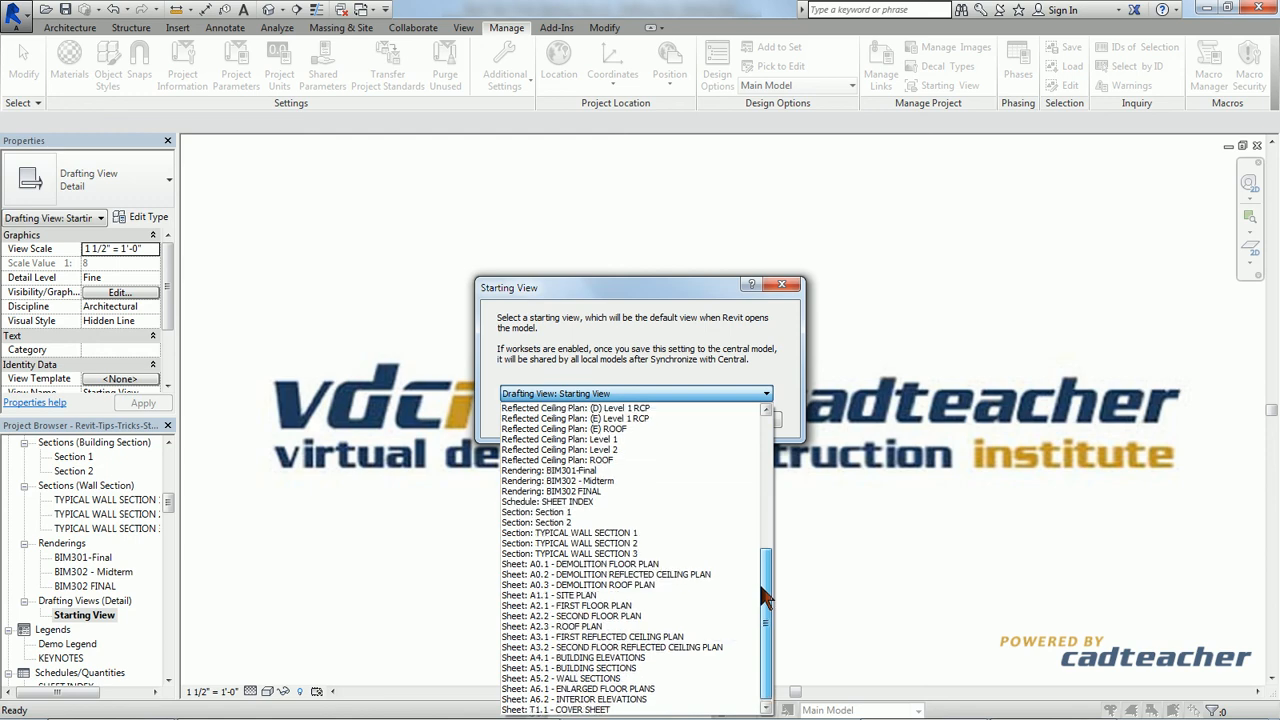
scroll(up, 3)
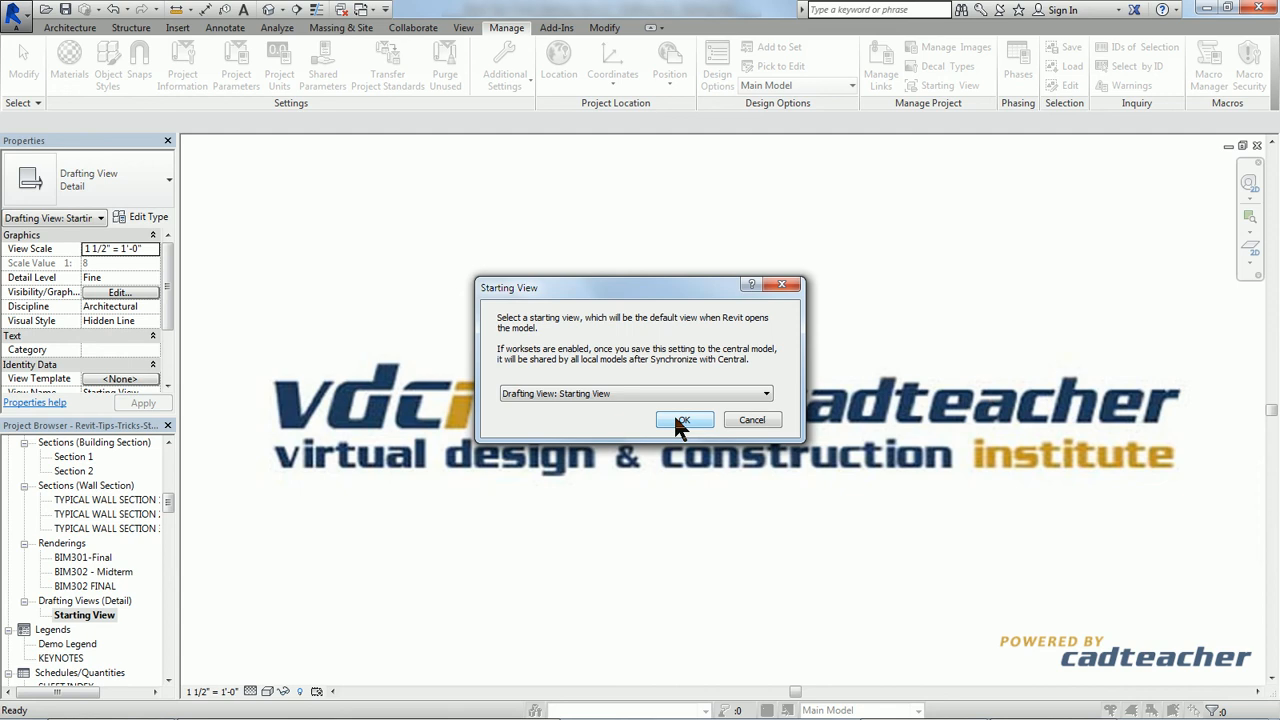
click(684, 420)
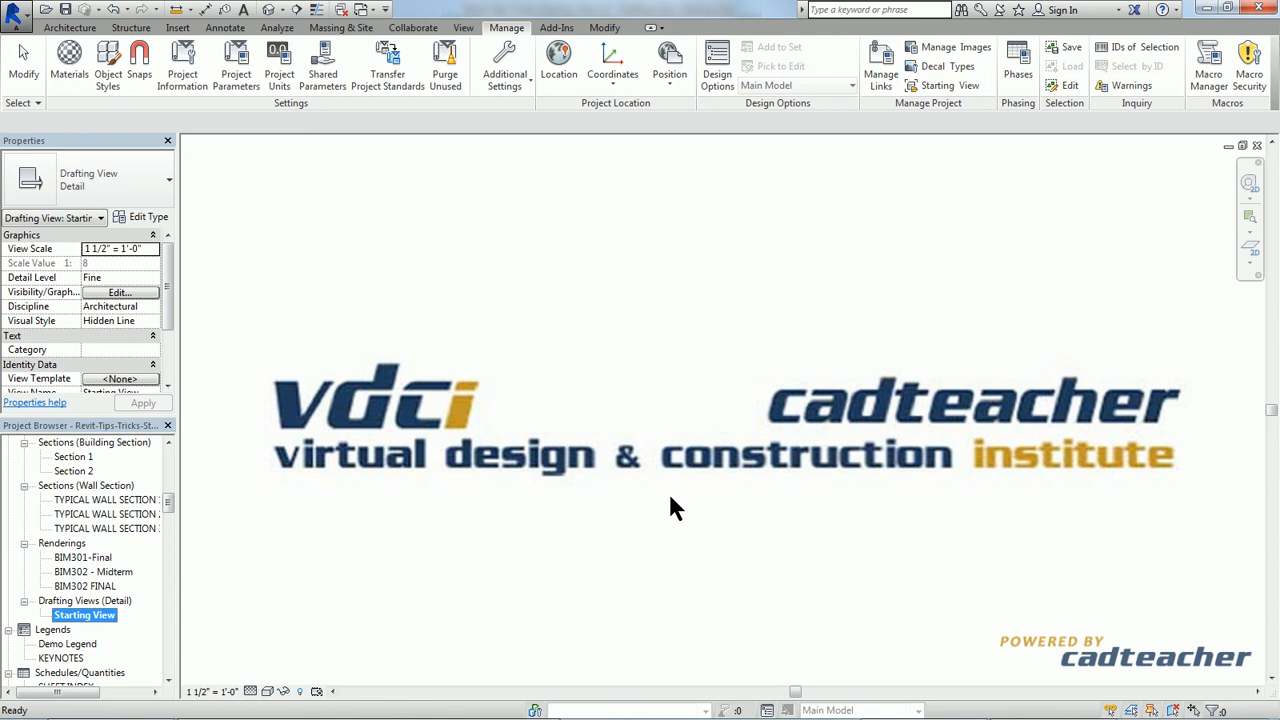
mouse_move(650, 496)
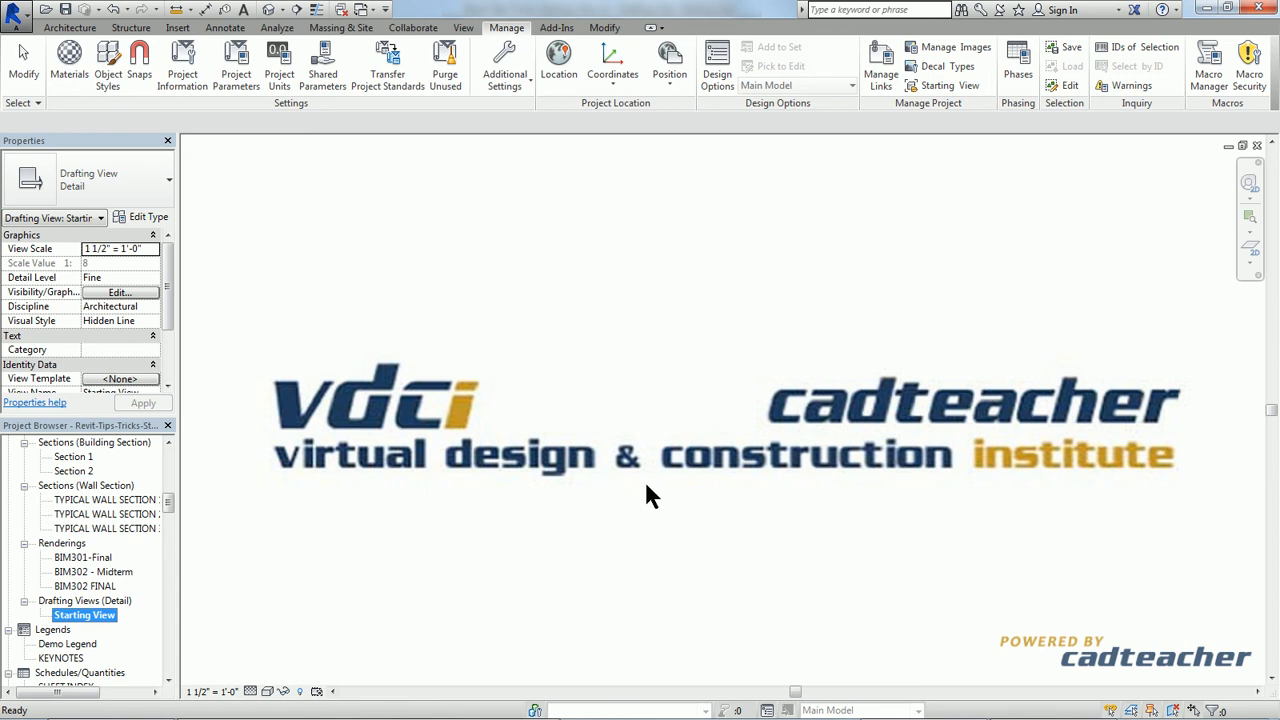